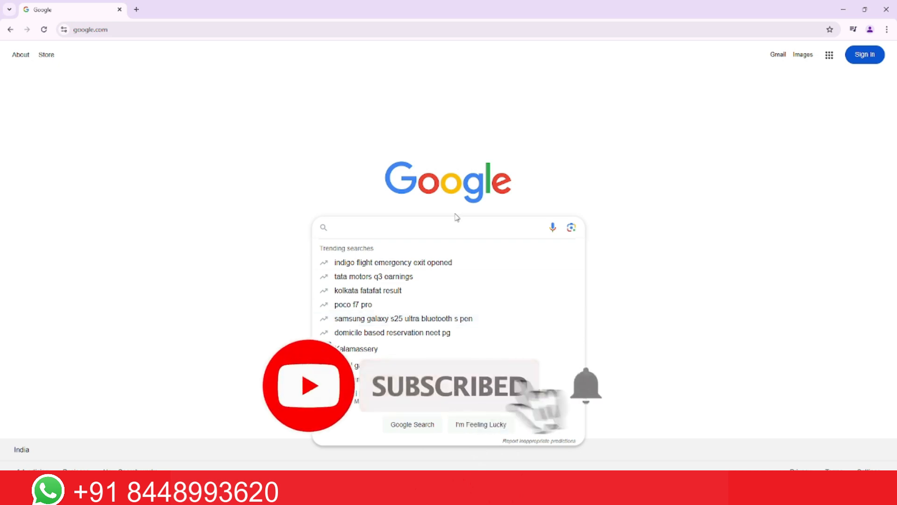
# Search Google for 'deropo' and open the Deropo Bulk WhatsApp Marketing website
pyautogui.write('deropo')
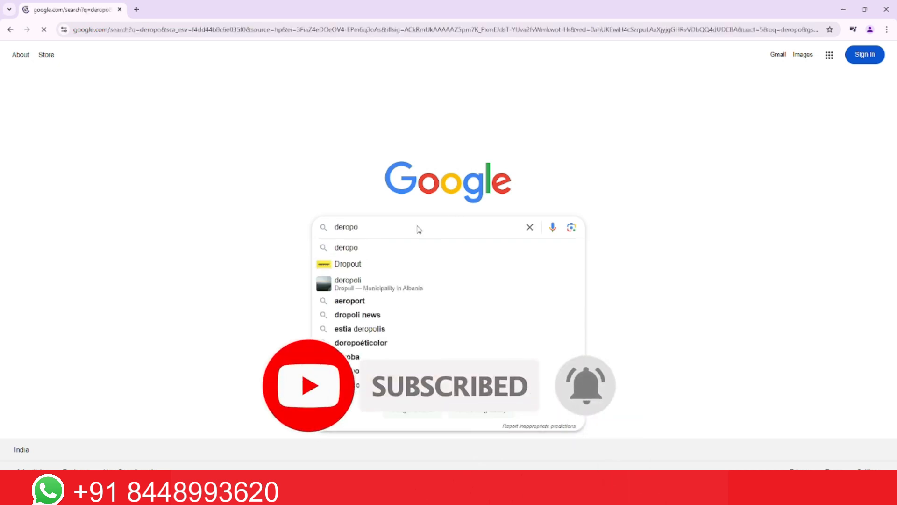
pyautogui.press('Enter')
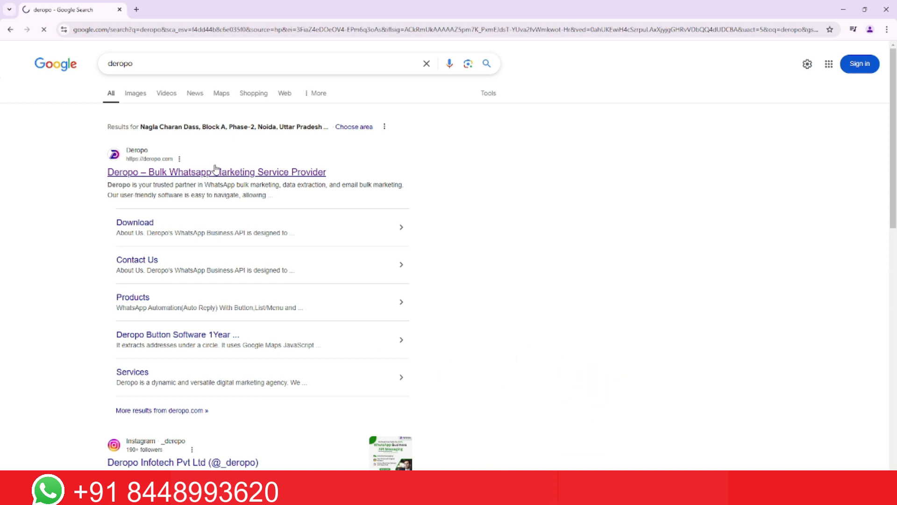
pyautogui.click(217, 172)
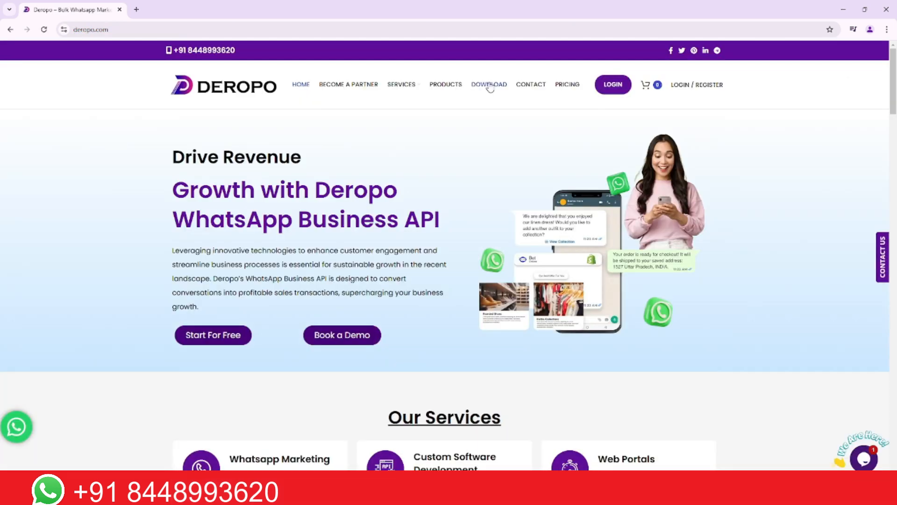
# Go to the Deropo Download page listing WA Sender 3.5.0 and 3.6.0
pyautogui.click(489, 85)
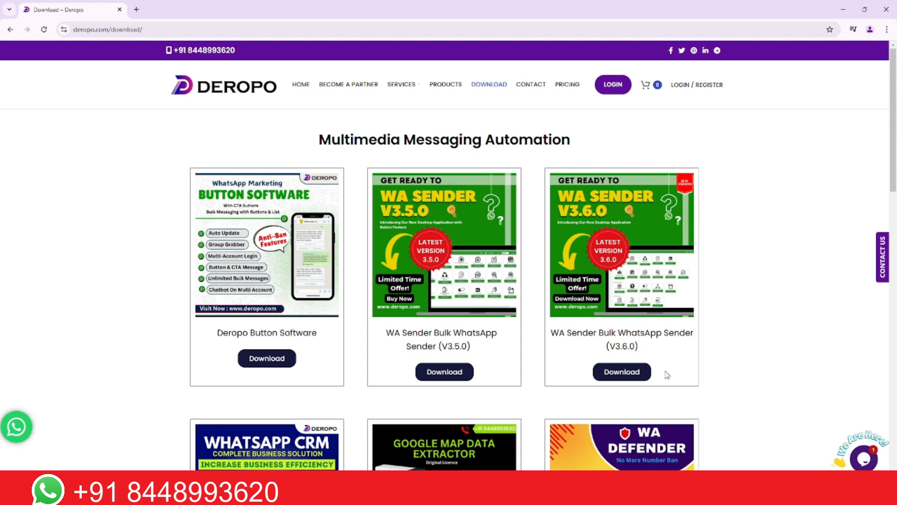
pyautogui.moveTo(666, 361)
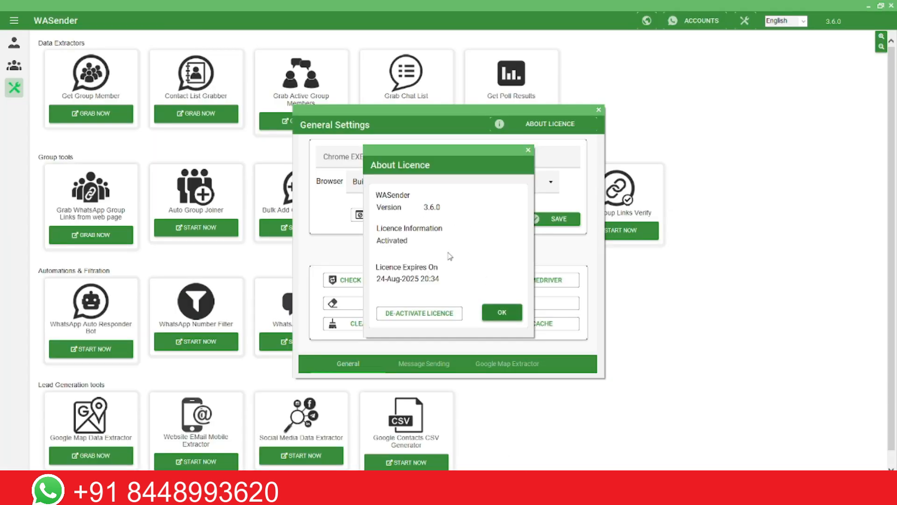
# Dismiss the About Licence dialog and close the General Settings window
pyautogui.click(502, 312)
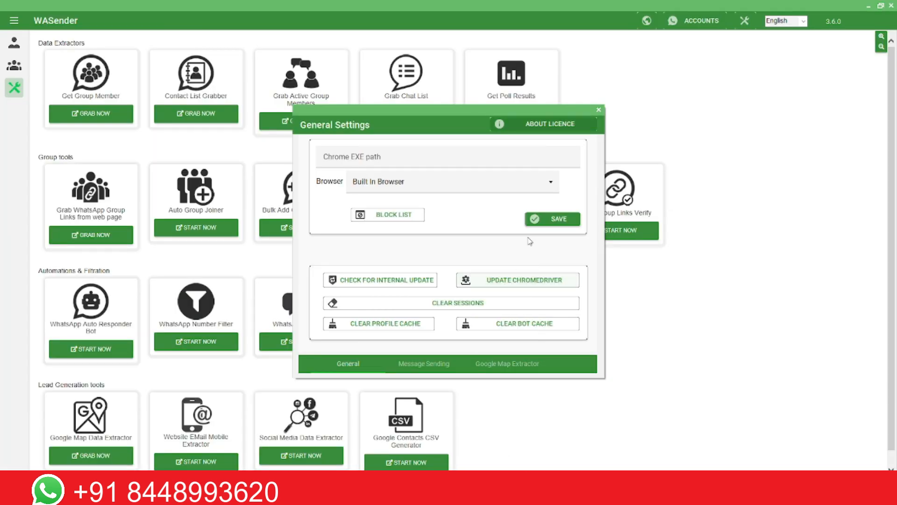
pyautogui.click(599, 110)
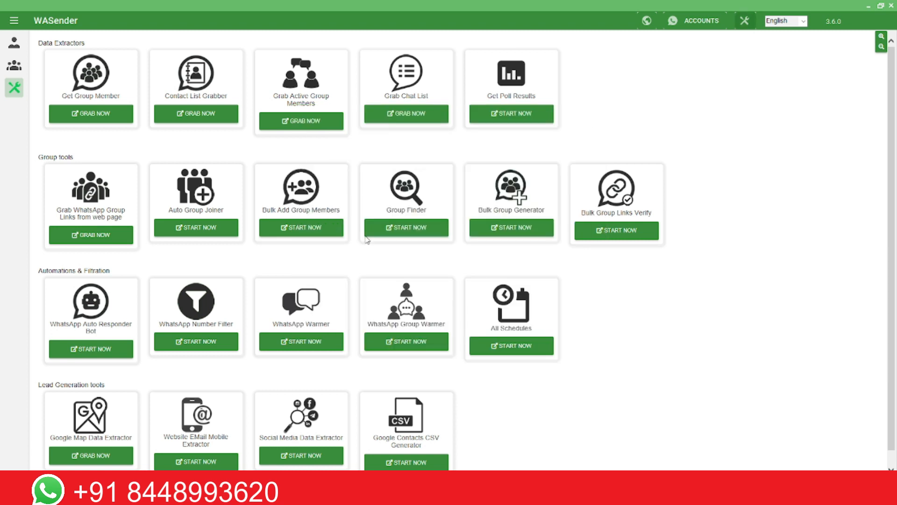
pyautogui.moveTo(100, 107)
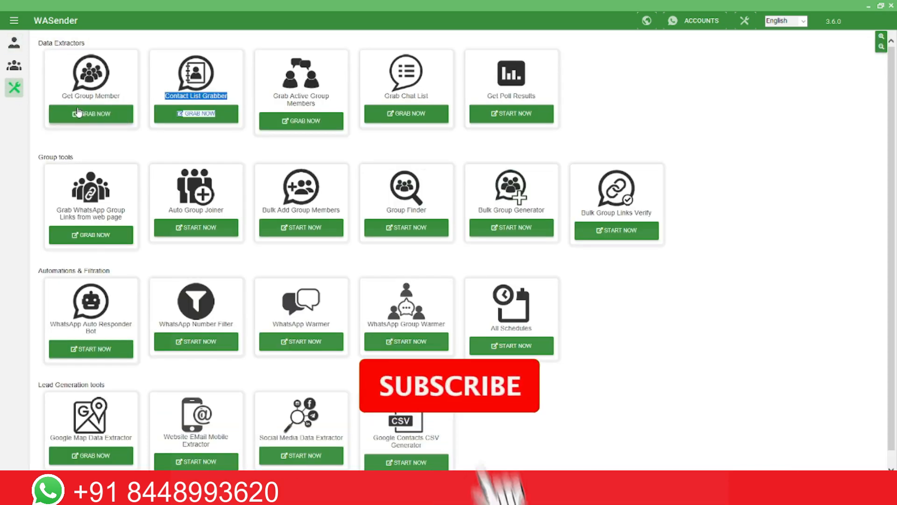
pyautogui.click(90, 113)
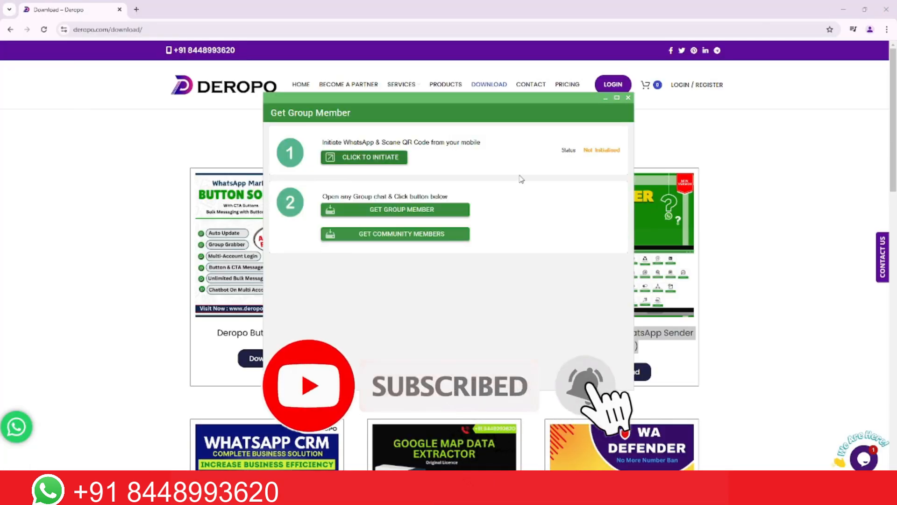
pyautogui.click(364, 157)
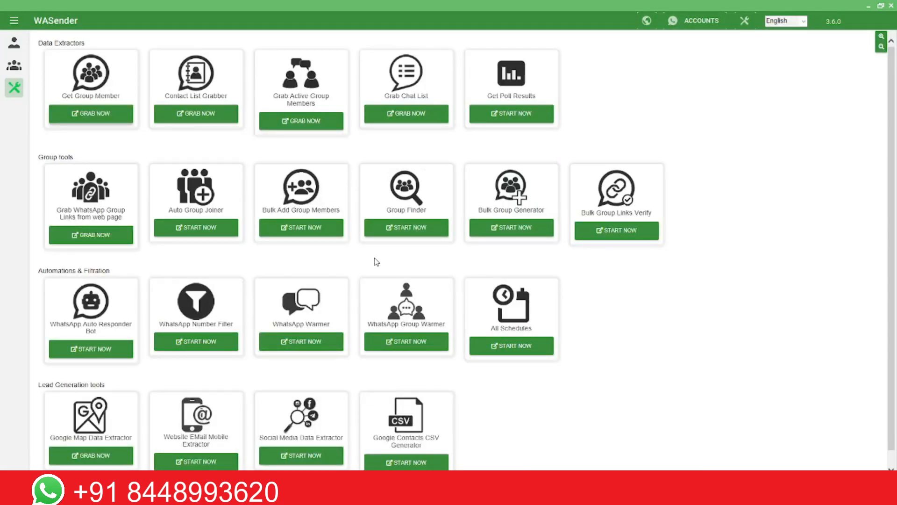
pyautogui.moveTo(379, 256)
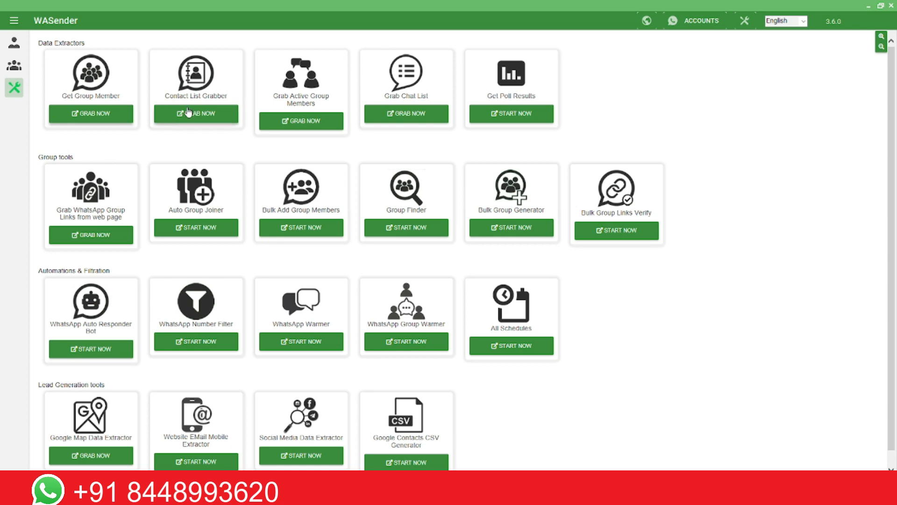
# Browse the tools dashboard, then switch to the bulk message campaign page
pyautogui.click(196, 113)
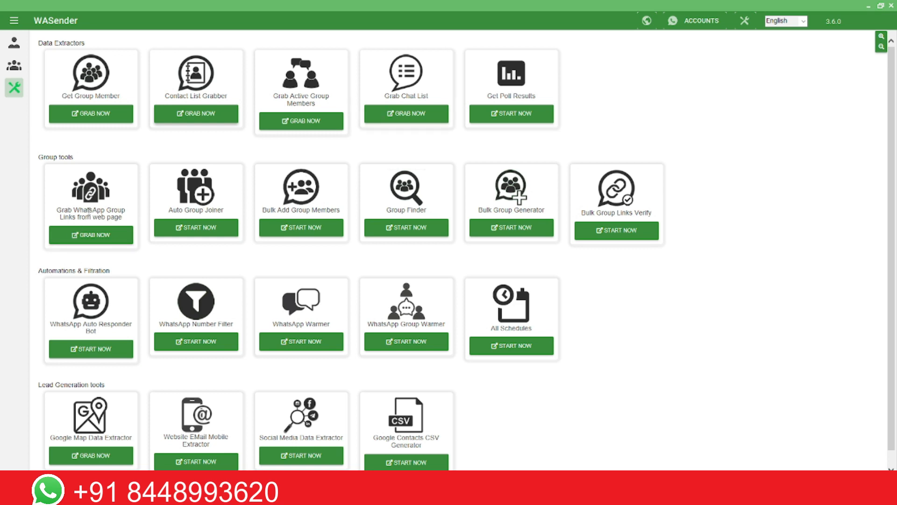
pyautogui.moveTo(112, 234)
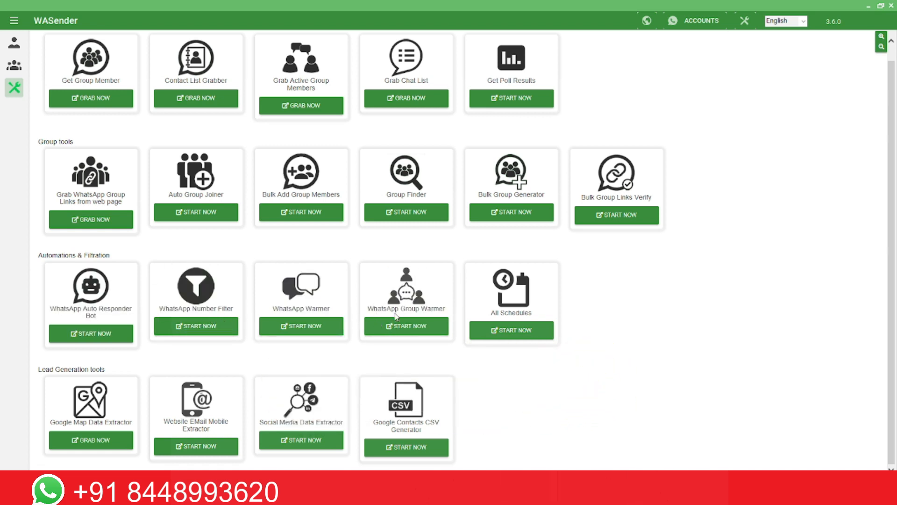
pyautogui.doubleClick(406, 309)
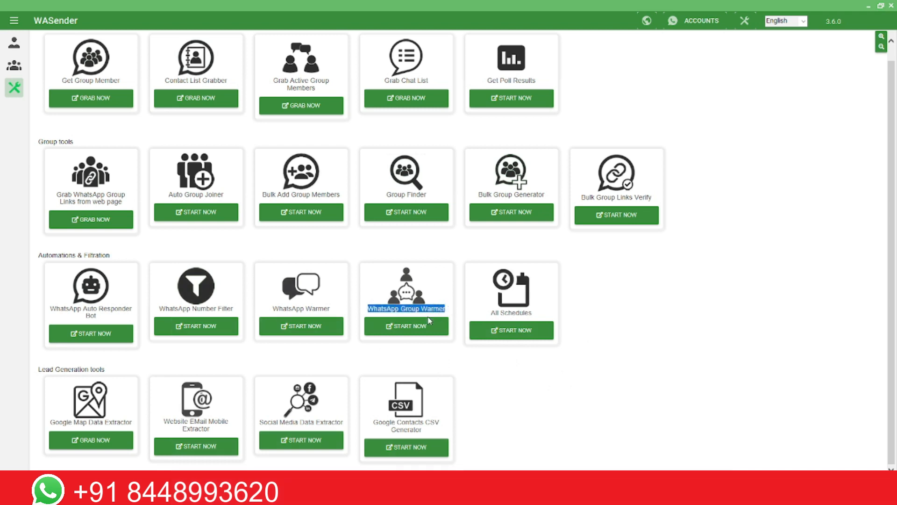
pyautogui.moveTo(83, 435)
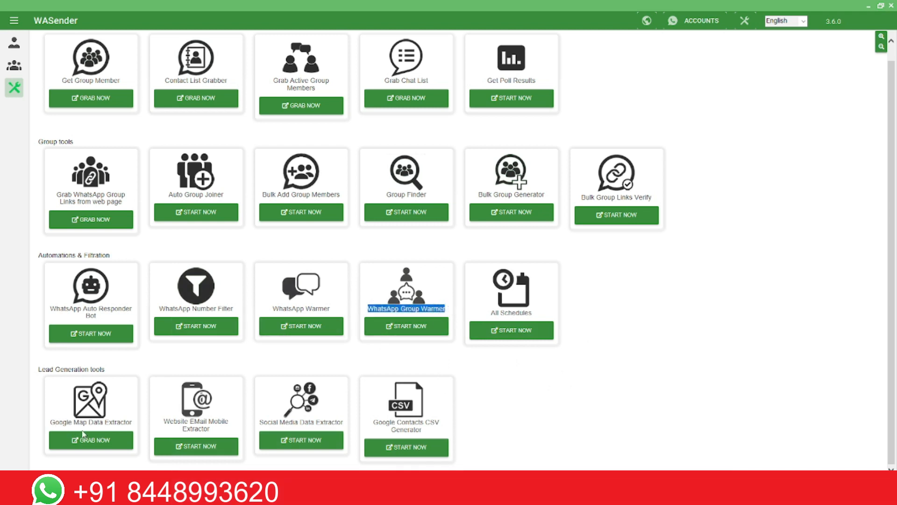
pyautogui.moveTo(467, 428)
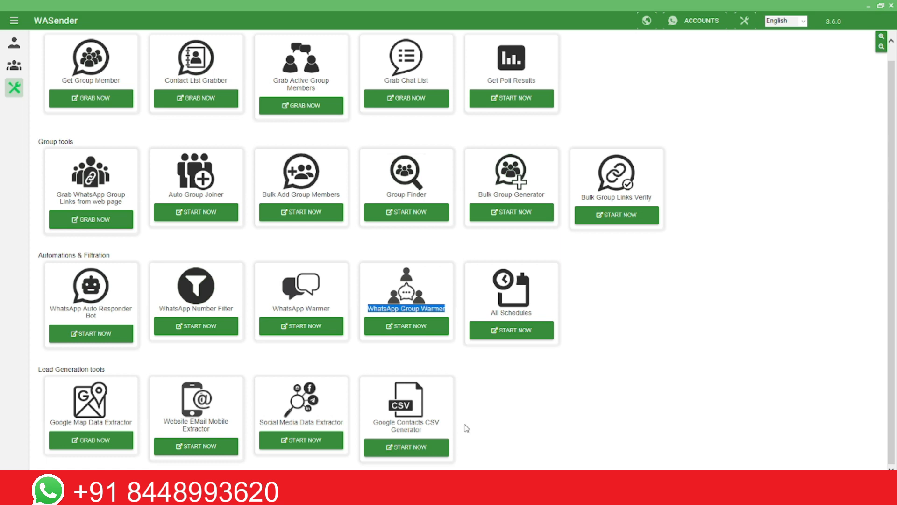
pyautogui.click(406, 326)
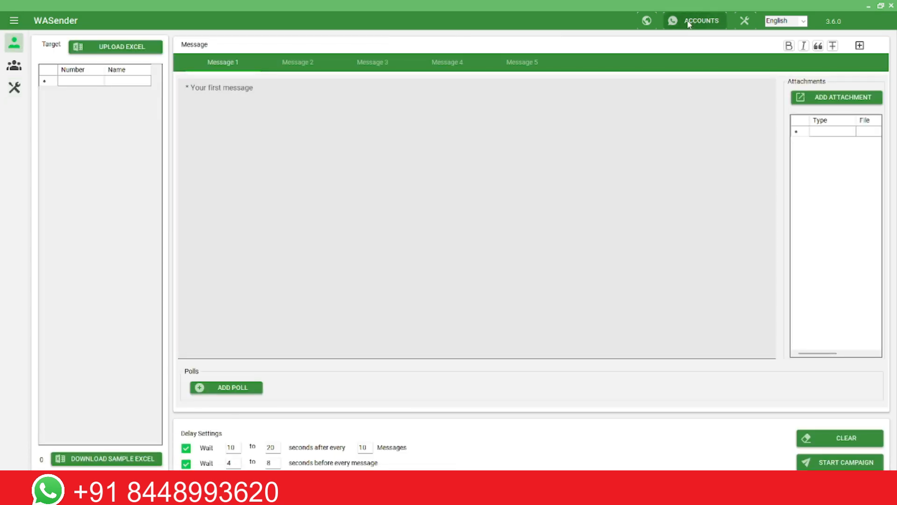
# Add a new account named 'demo' in Manage Accounts and confirm the success message
pyautogui.click(701, 20)
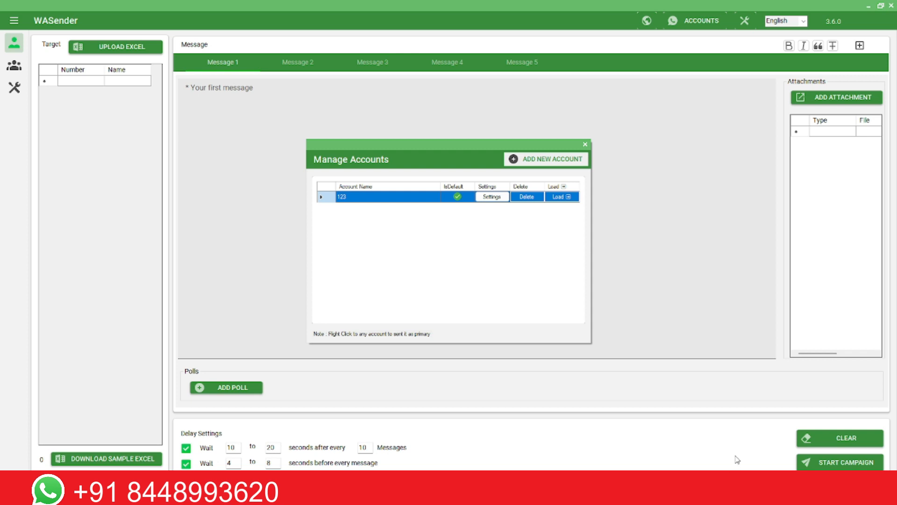
pyautogui.click(546, 159)
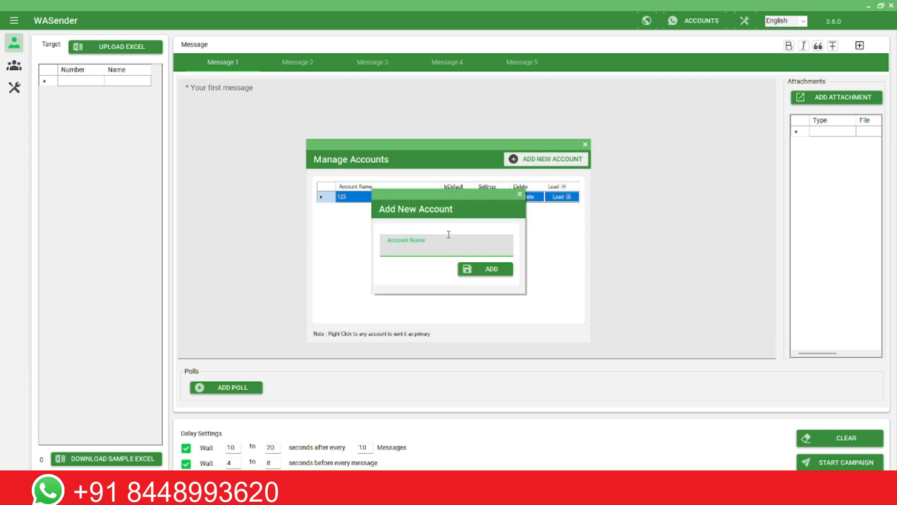
pyautogui.write('demo')
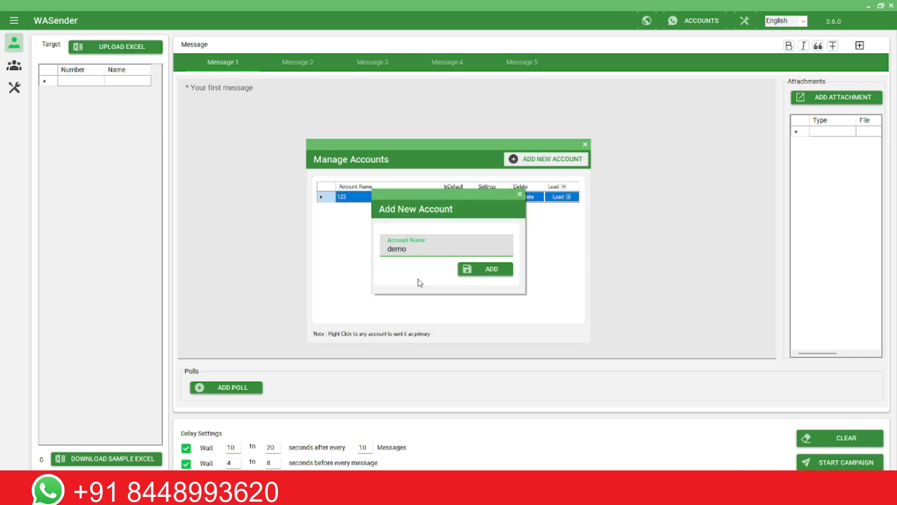
pyautogui.click(485, 269)
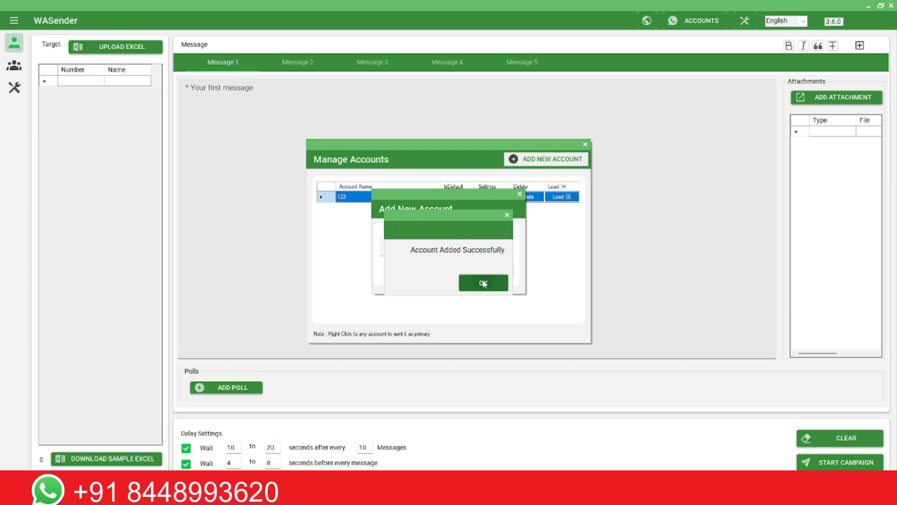
pyautogui.click(483, 284)
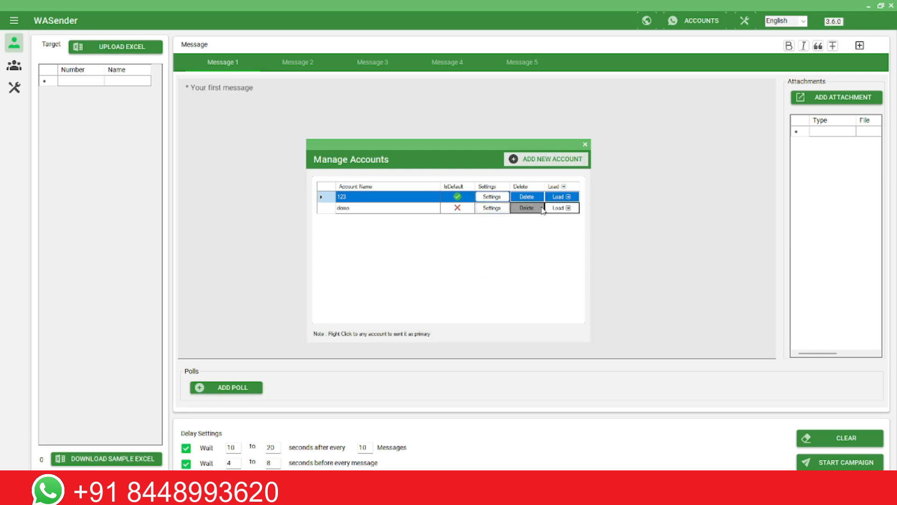
# Load the demo account twice until its WhatsApp Web QR code appears, then close the browser
pyautogui.click(558, 208)
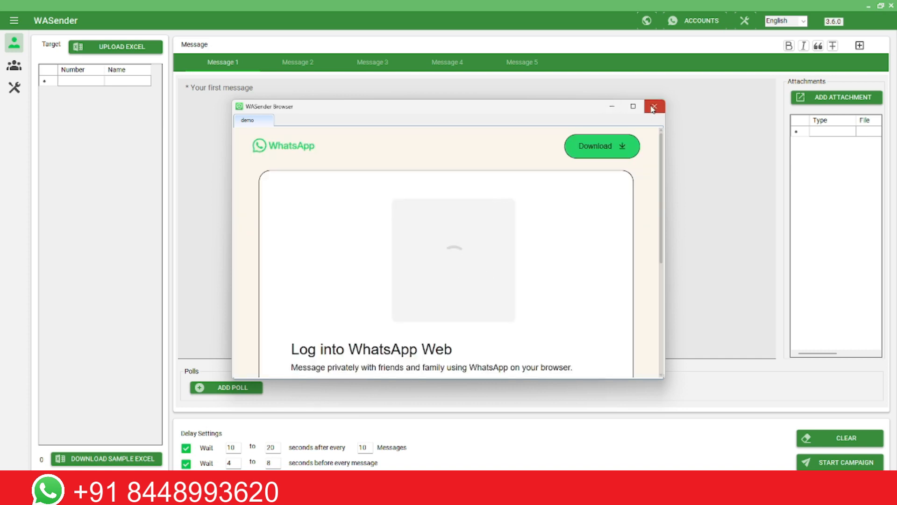
pyautogui.click(655, 107)
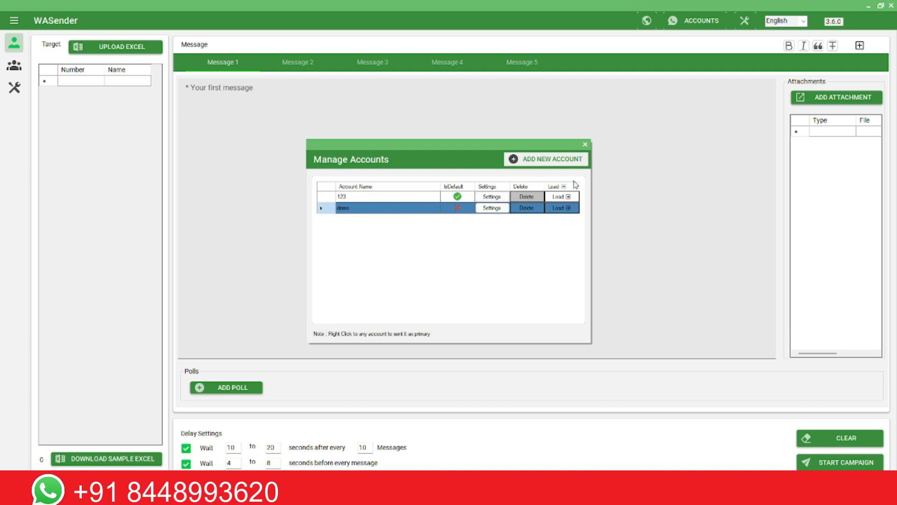
pyautogui.click(559, 207)
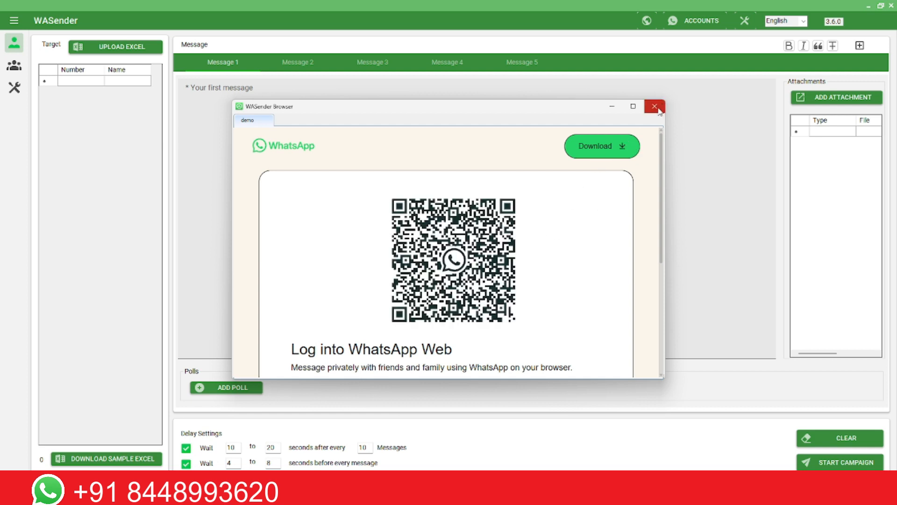
pyautogui.click(655, 107)
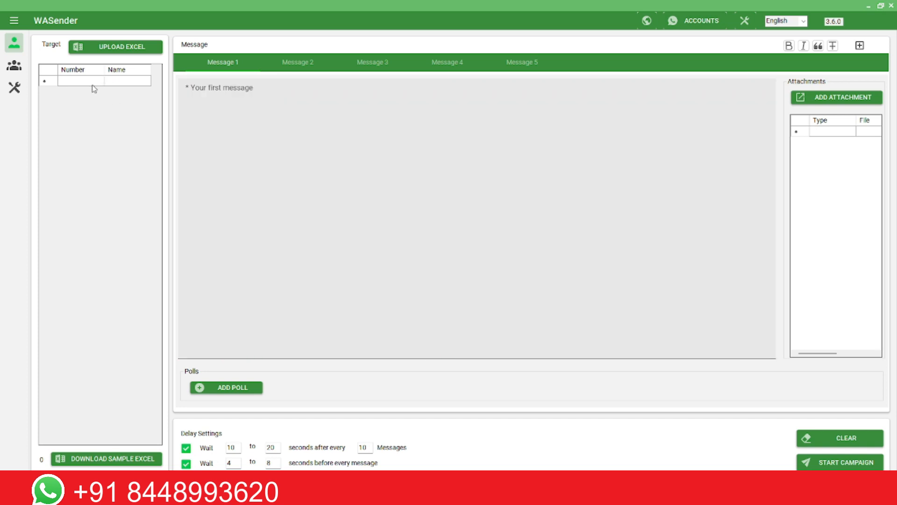
# Open Copy Paste Numbers from the target number grid's right-click menu and centre the dialog
pyautogui.rightClick(80, 81)
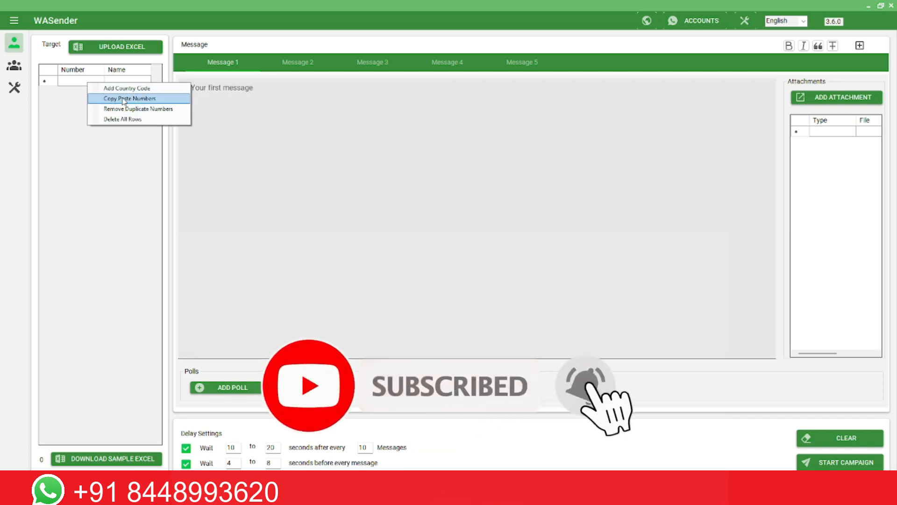
pyautogui.click(128, 97)
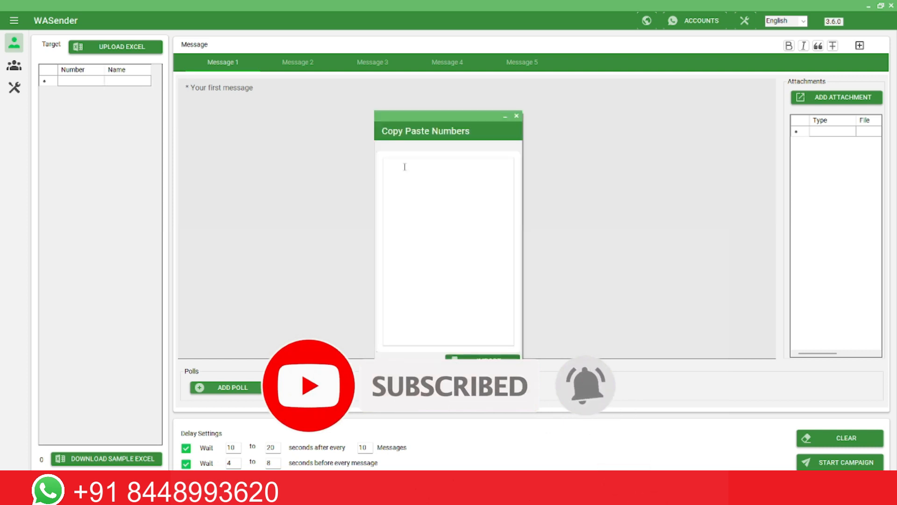
pyautogui.moveTo(425, 130); pyautogui.dragTo(505, 126)
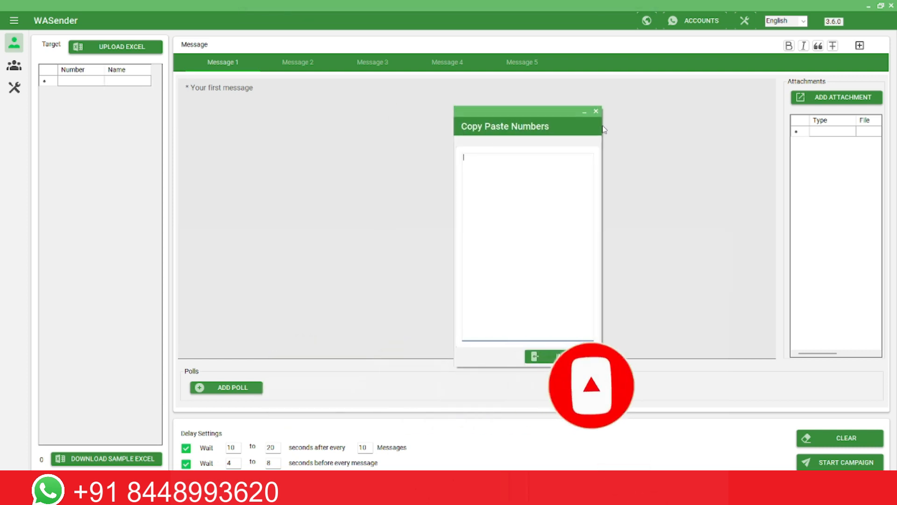
pyautogui.click(595, 112)
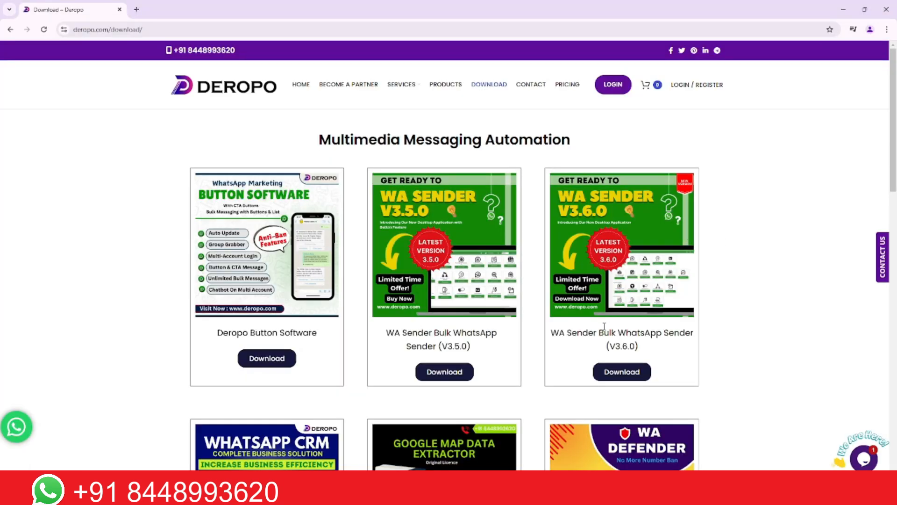
pyautogui.moveTo(827, 92)
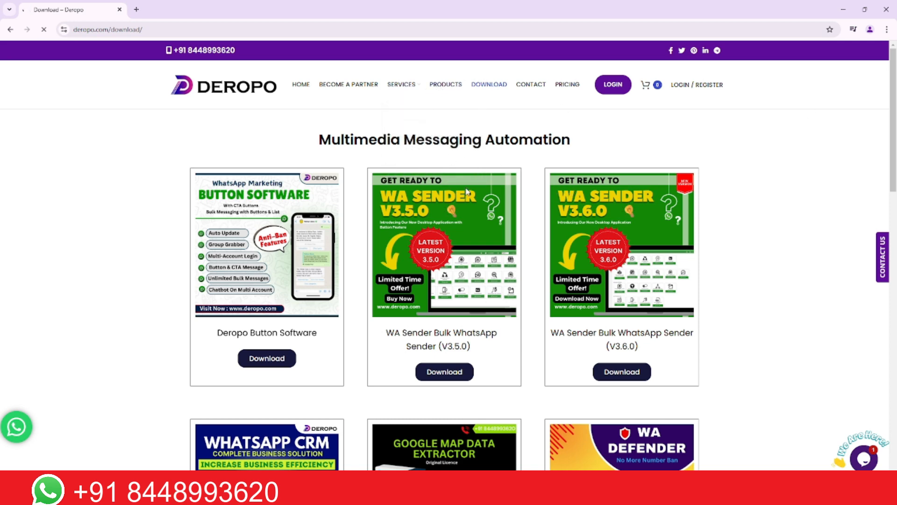
# Open Deropo's PRODUCTS page and scroll through listings like WaCRM and WA Defender
pyautogui.click(445, 84)
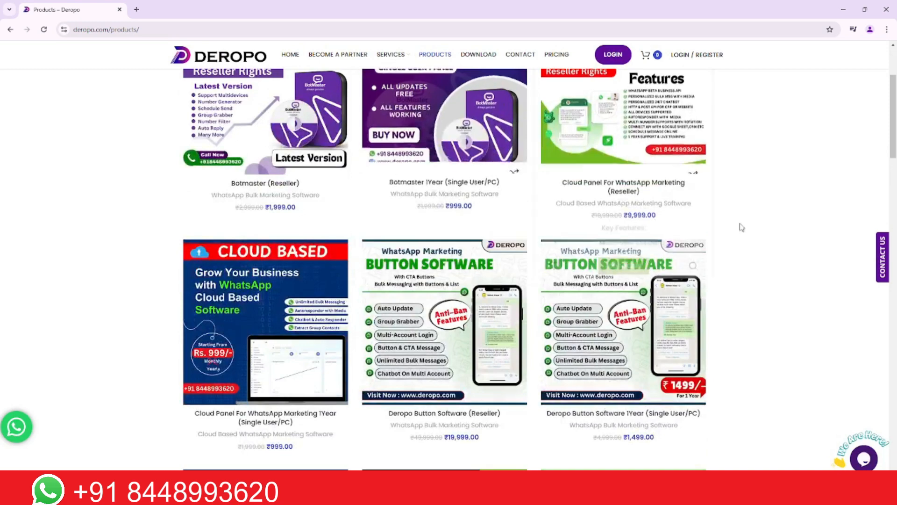
pyautogui.scroll(-3)
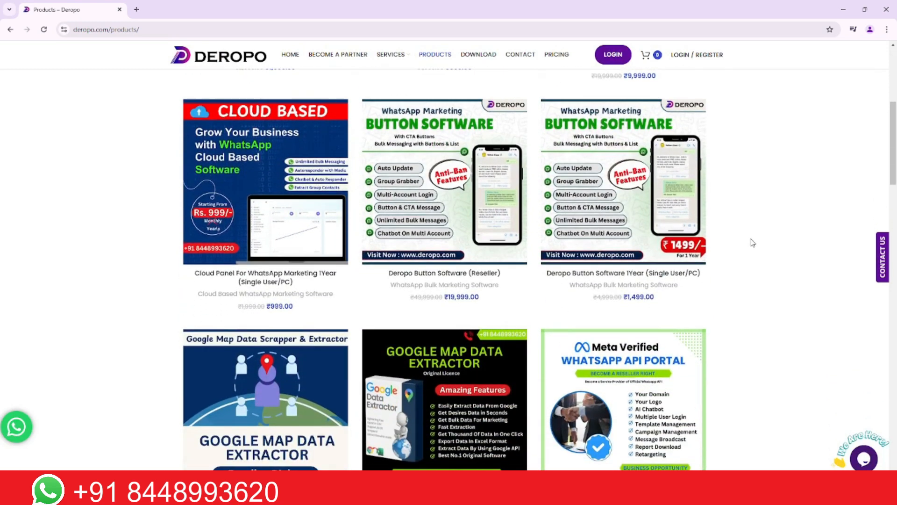
pyautogui.scroll(-3)
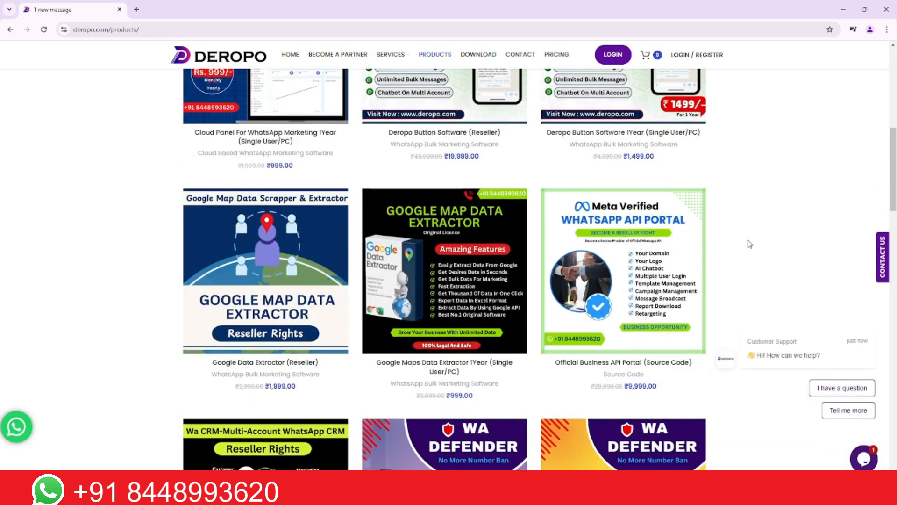
pyautogui.scroll(-3)
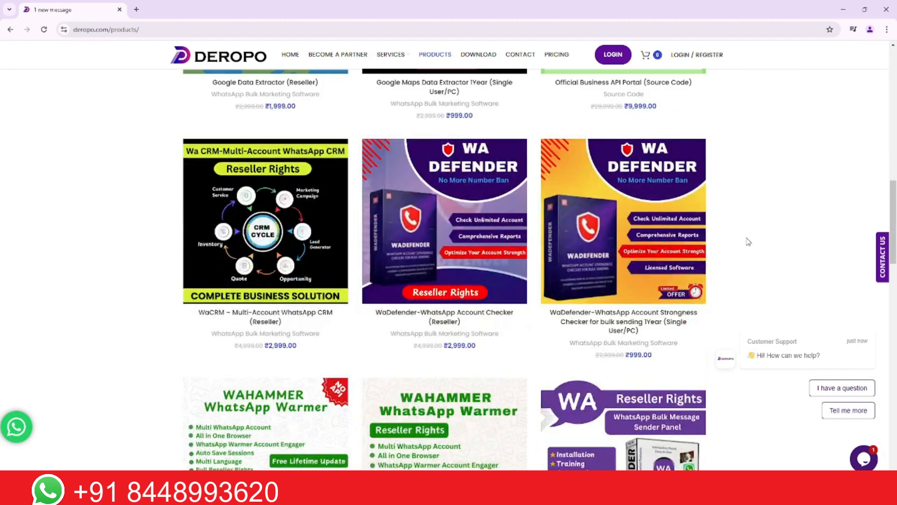